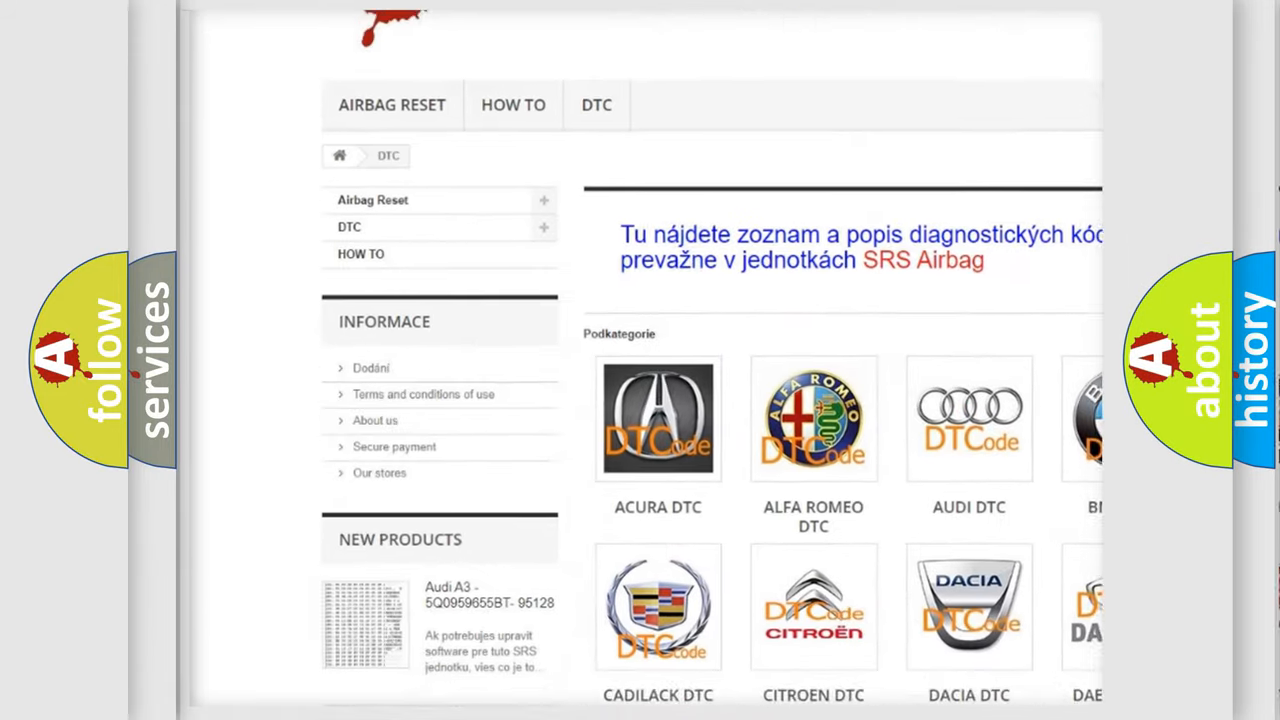
pyautogui.scroll(-3)
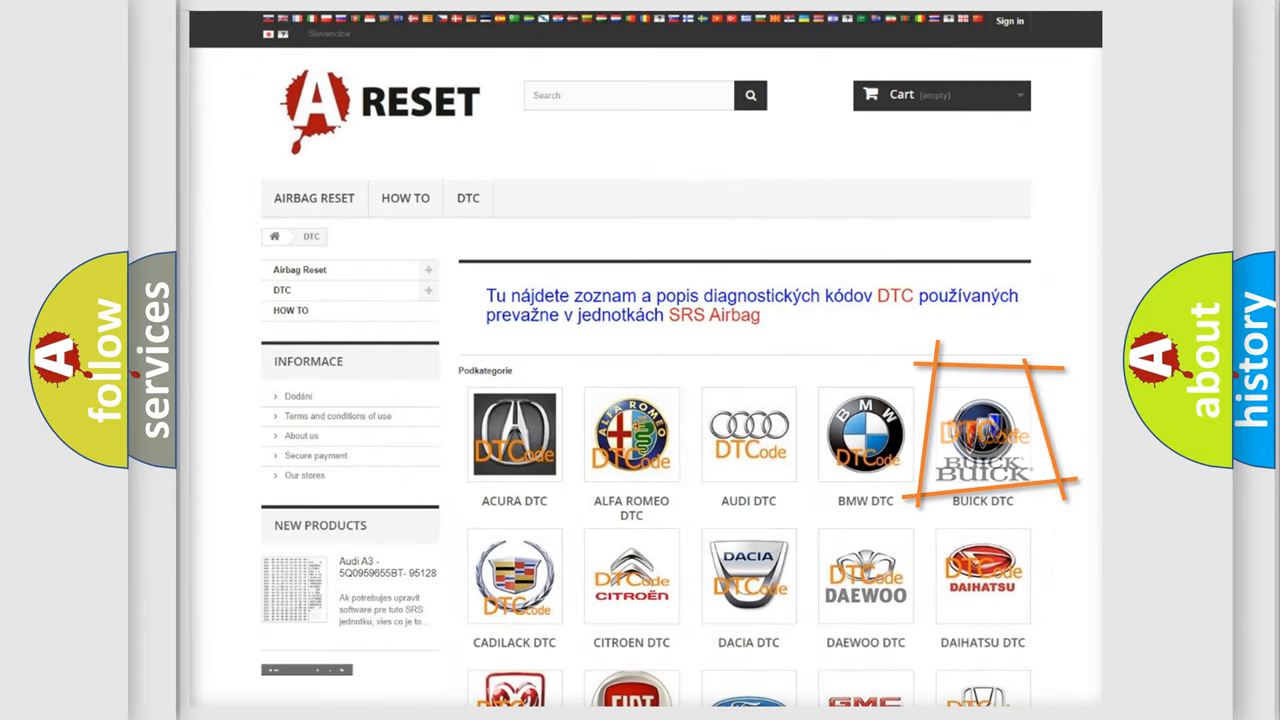
pyautogui.moveTo(982, 433)
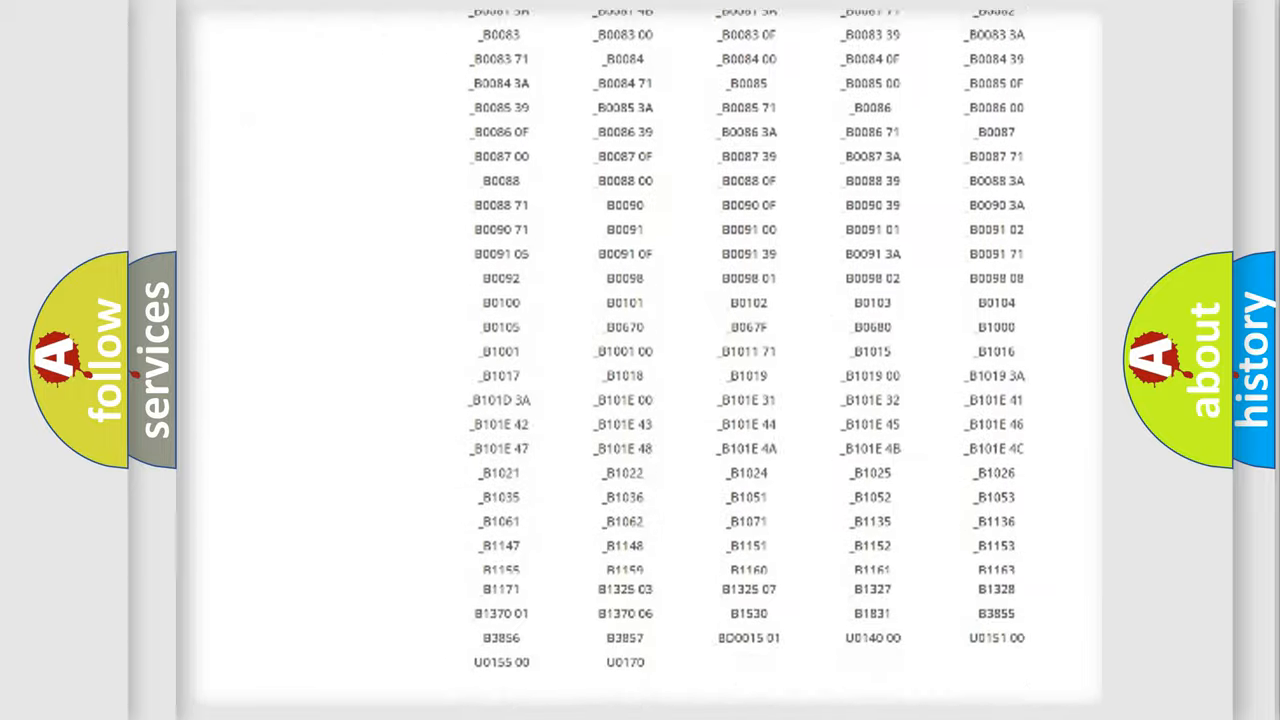
pyautogui.scroll(3)
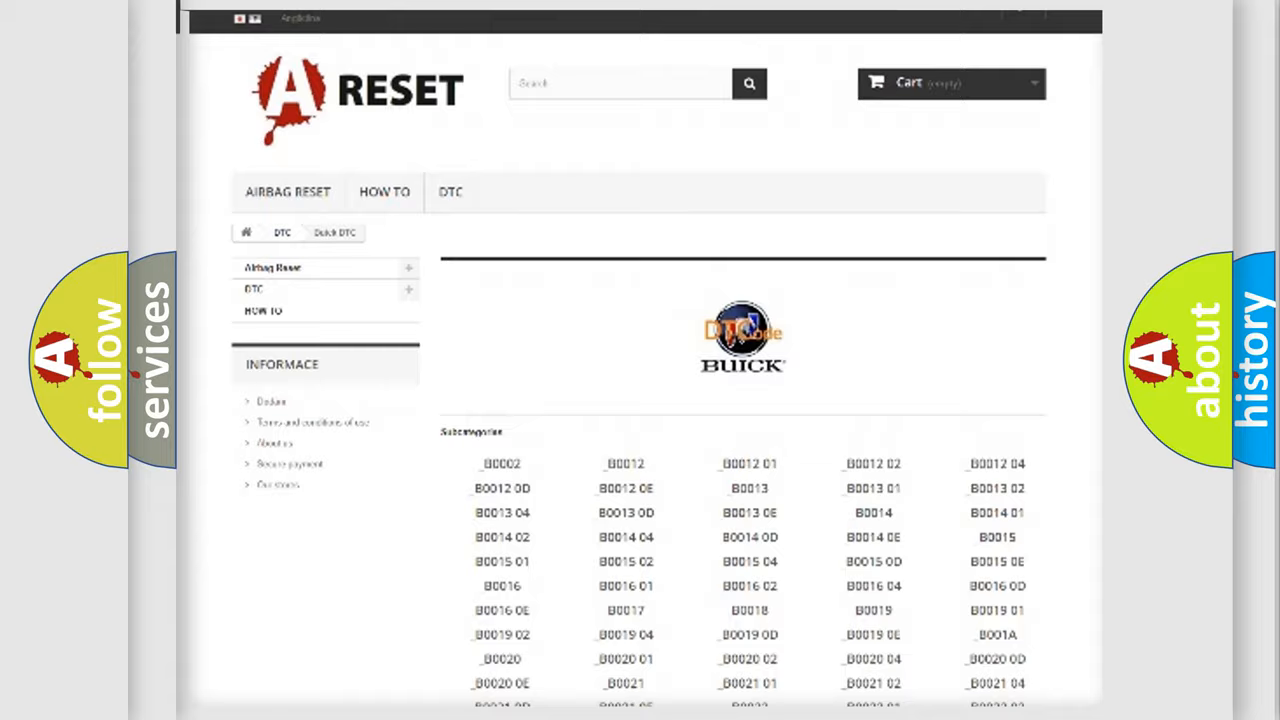